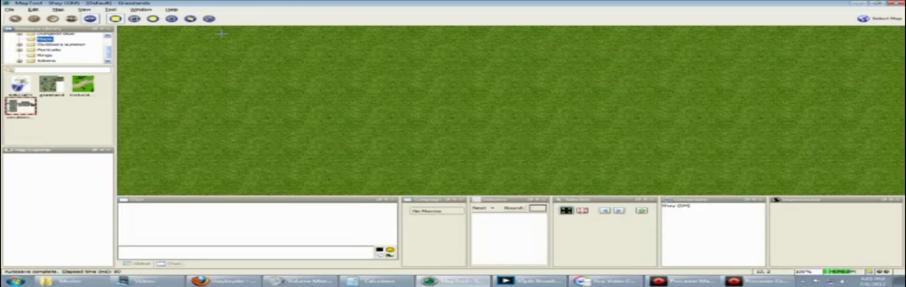
mouse_move(134, 19)
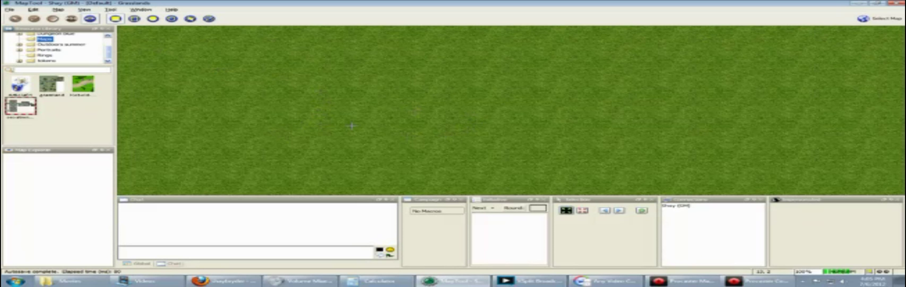
mouse_move(294, 92)
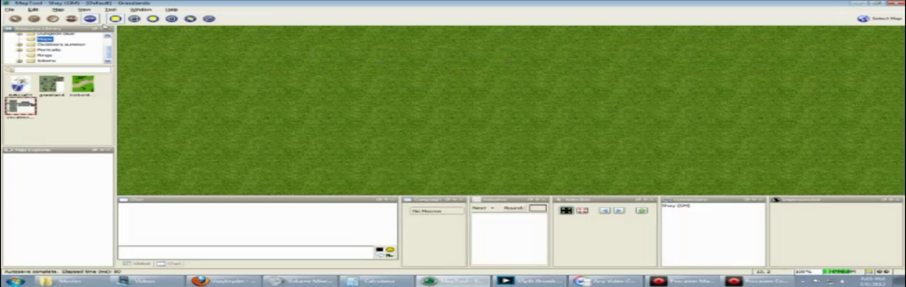
- Set the map background to the black swatch and rename the map 'Orc Stronghold'
left_click(55, 9)
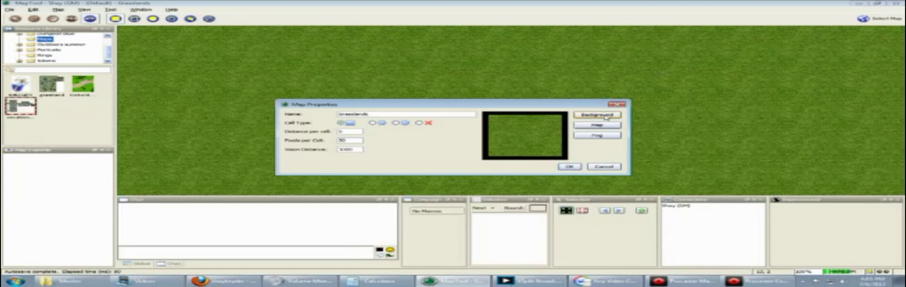
left_click(596, 114)
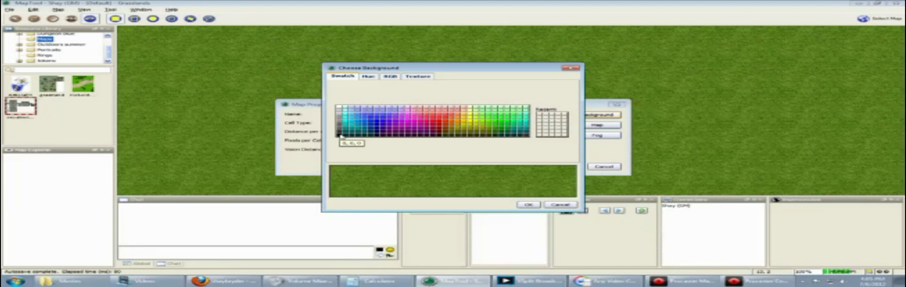
left_click(418, 75)
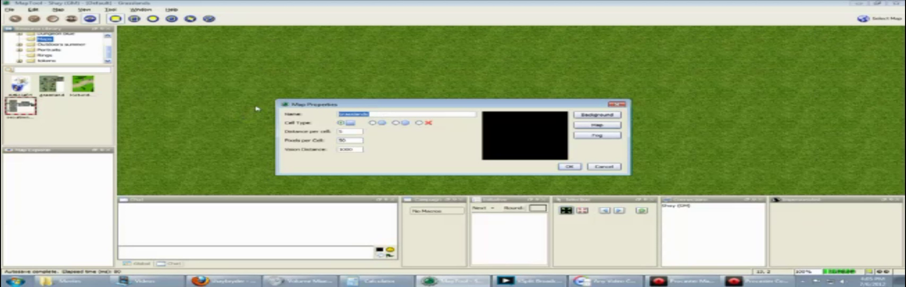
mouse_move(260, 107)
type("Orc")
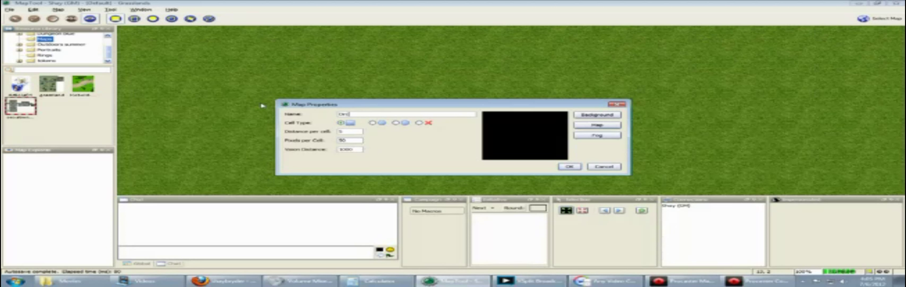
type("Stronghold")
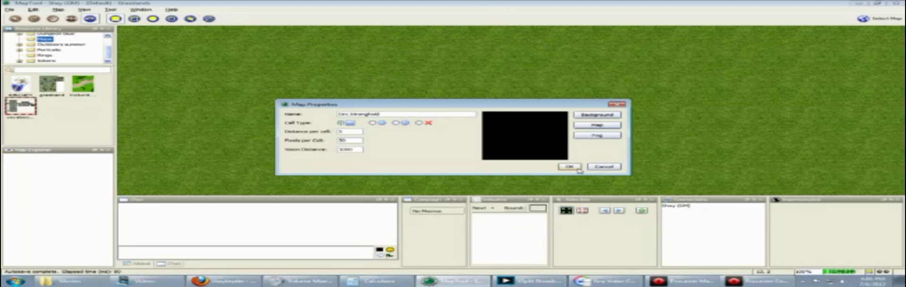
left_click(58, 9)
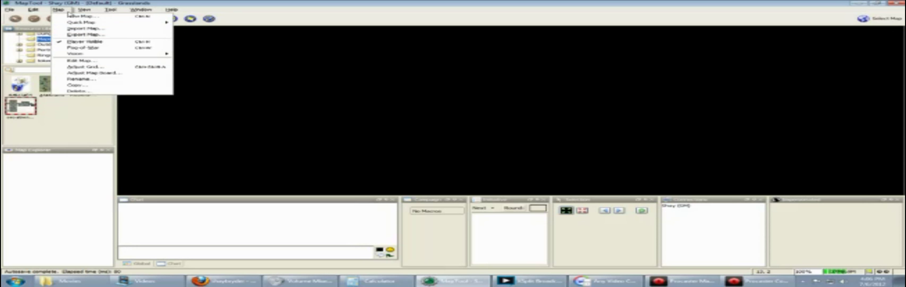
- Change the grid colour from black to light cyan in the Adjust Grid settings
left_click(85, 10)
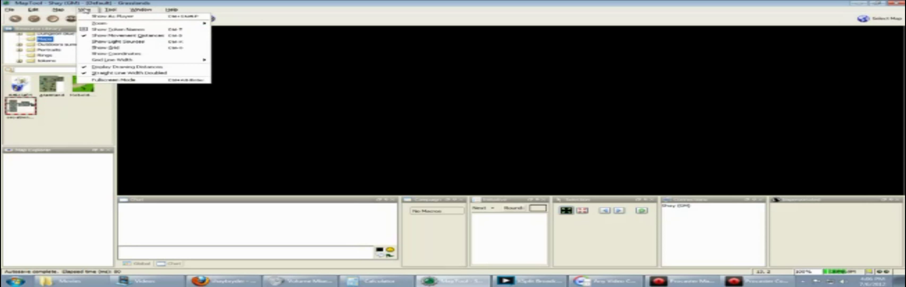
mouse_move(104, 48)
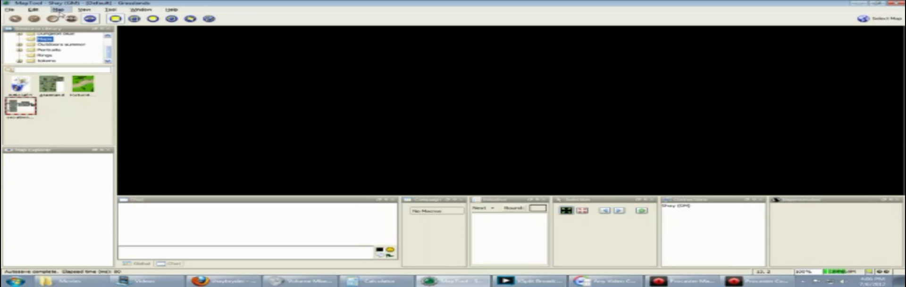
left_click(59, 9)
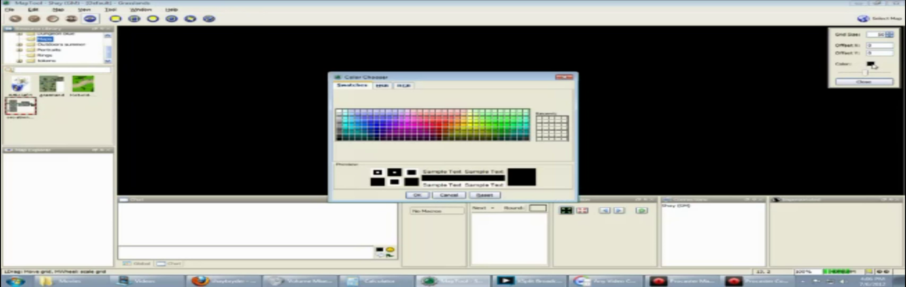
left_click(346, 115)
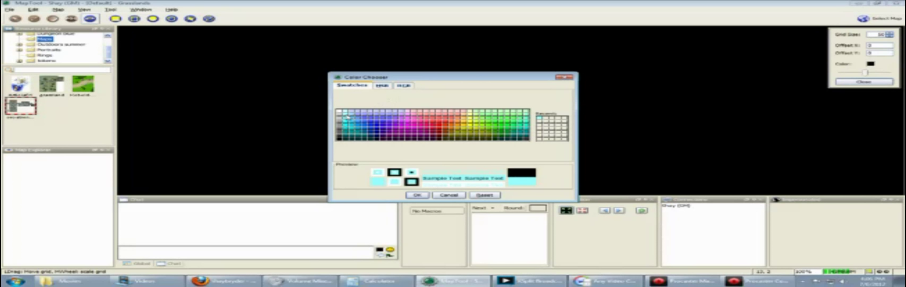
left_click(417, 195)
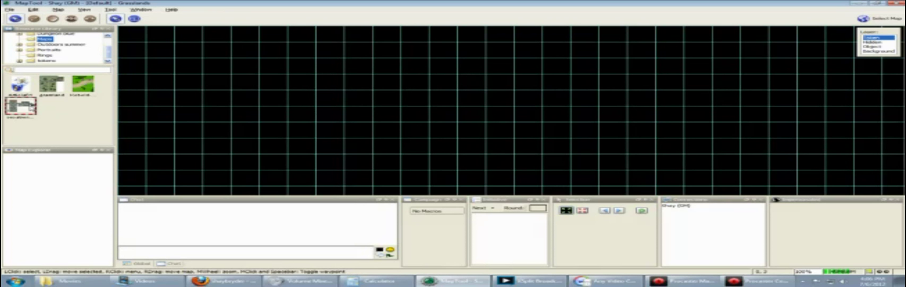
mouse_move(14, 19)
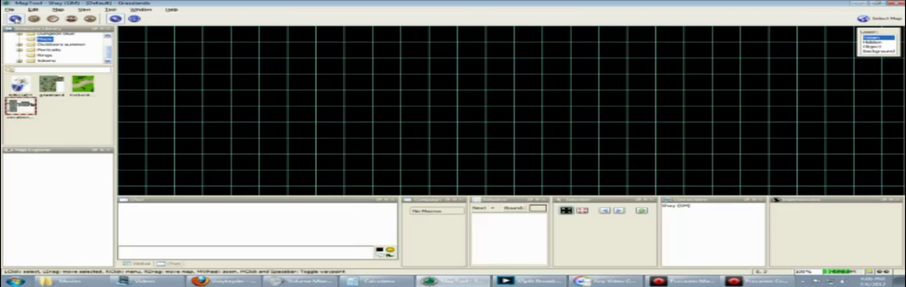
- Select the Background layer and browse the Dungeon blue tile collection in the Resource Library
left_click(881, 52)
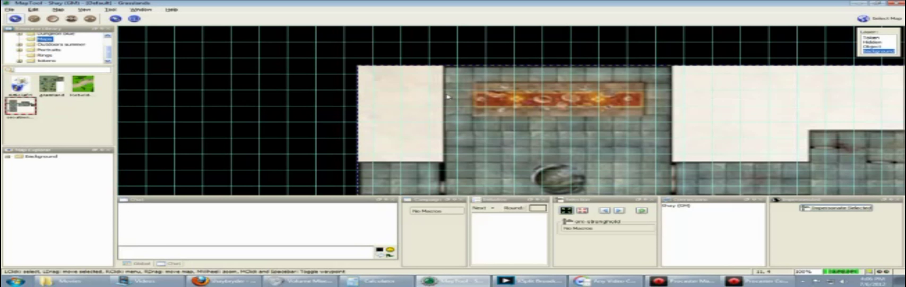
mouse_move(427, 90)
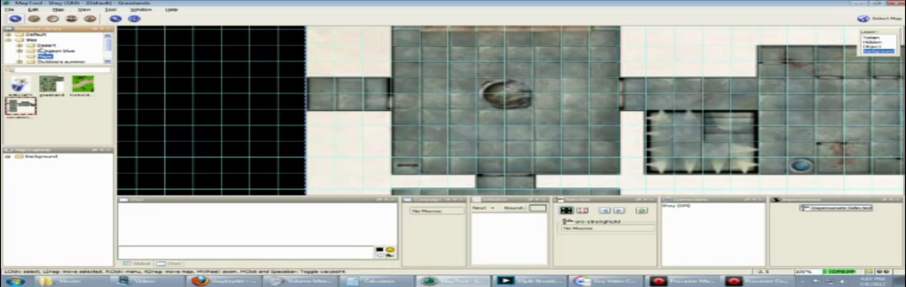
left_click(55, 49)
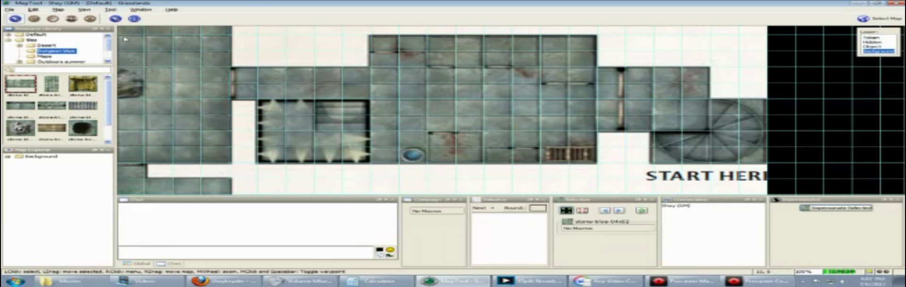
mouse_move(80, 19)
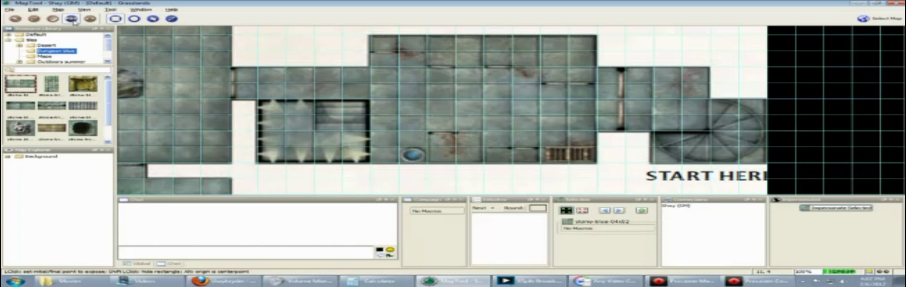
mouse_move(89, 19)
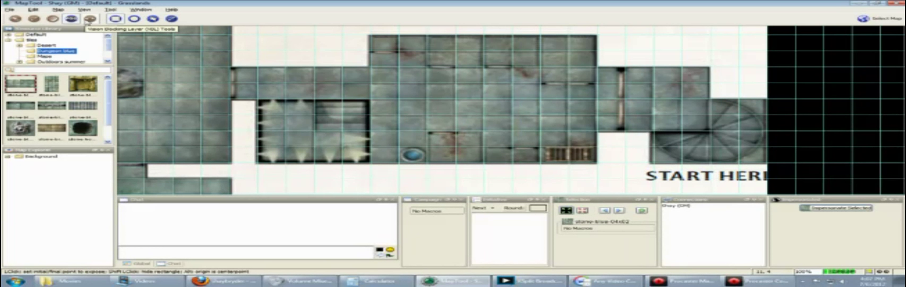
- Activate the Vision Blocking Layer tools over the placed dungeon map
left_click(90, 19)
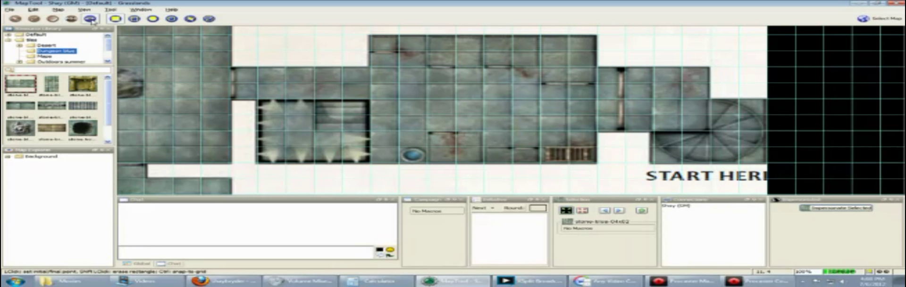
mouse_move(208, 19)
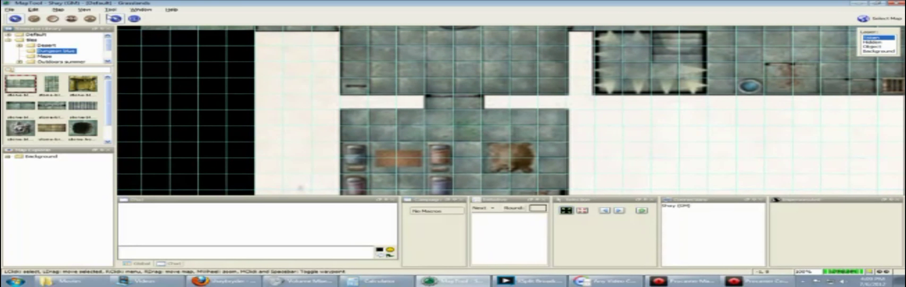
- Select the VBL polygon tool to outline the dungeon walls
left_click(114, 19)
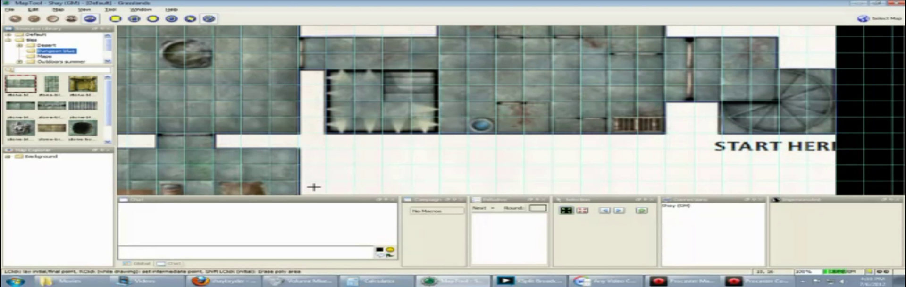
mouse_move(300, 191)
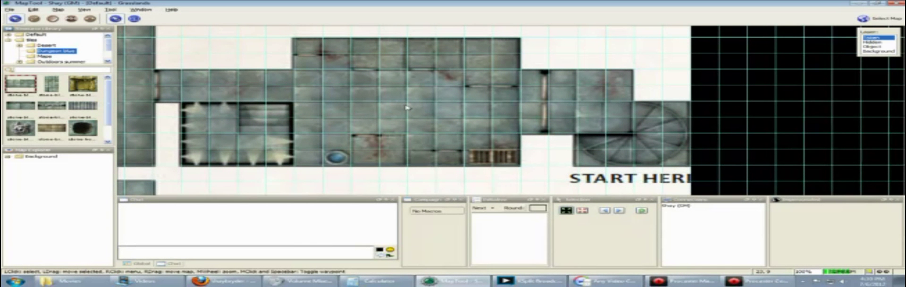
mouse_move(318, 111)
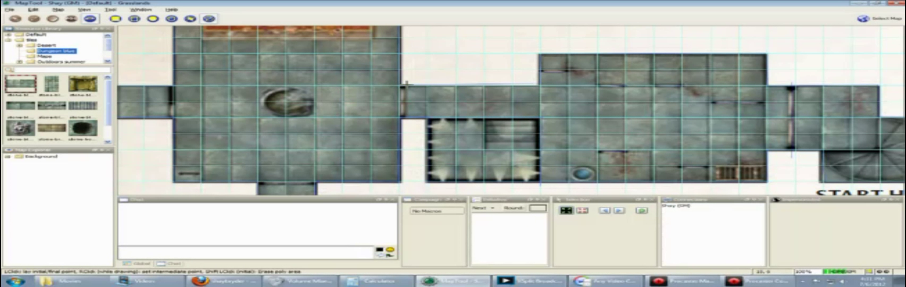
mouse_move(168, 84)
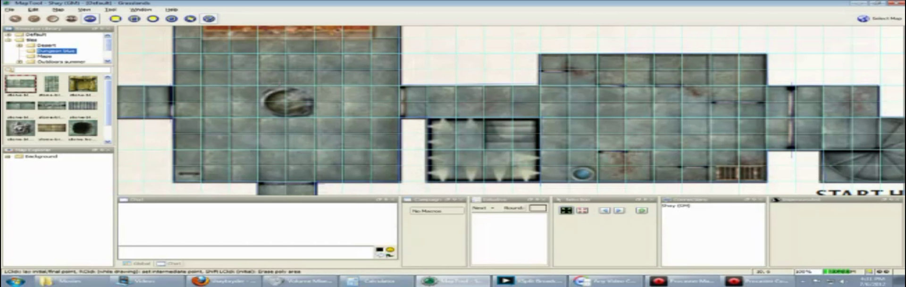
- Select the oval VBL tool for the western rooms
left_click(152, 19)
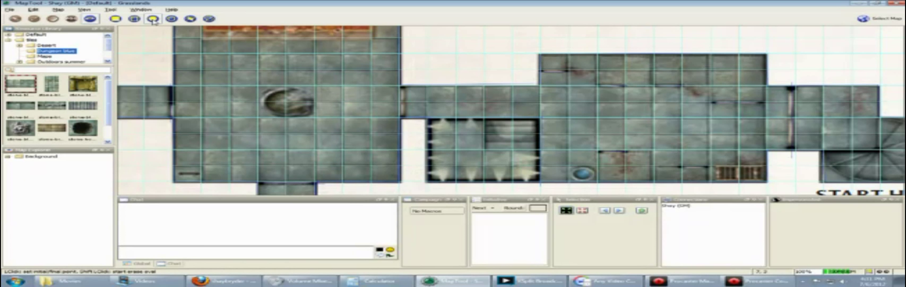
left_click(171, 19)
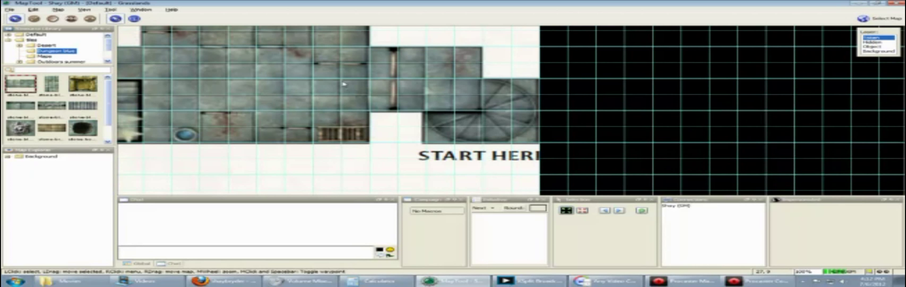
mouse_move(212, 69)
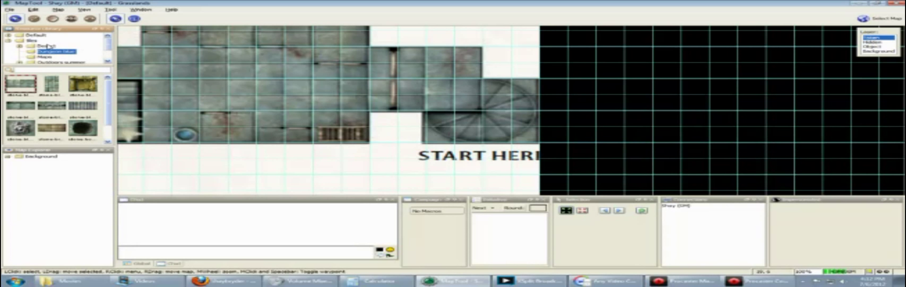
- From Default > Tokens in the Resource Library, drop a Dragon token just above START HERE
left_click(41, 36)
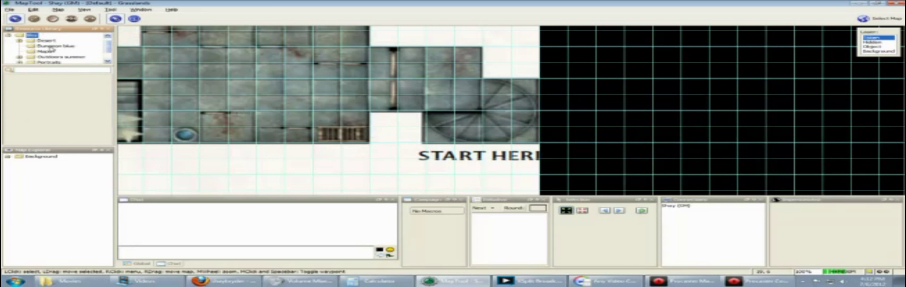
scroll("down", 3)
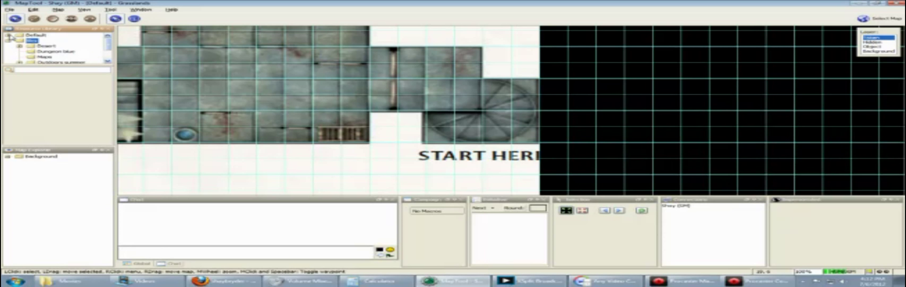
left_click(7, 40)
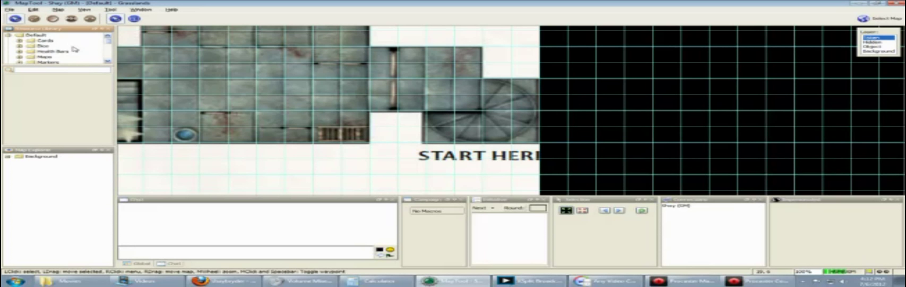
scroll("down", 3)
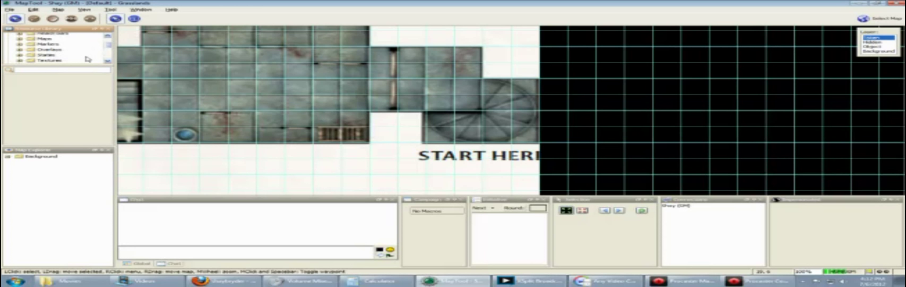
scroll("down", 3)
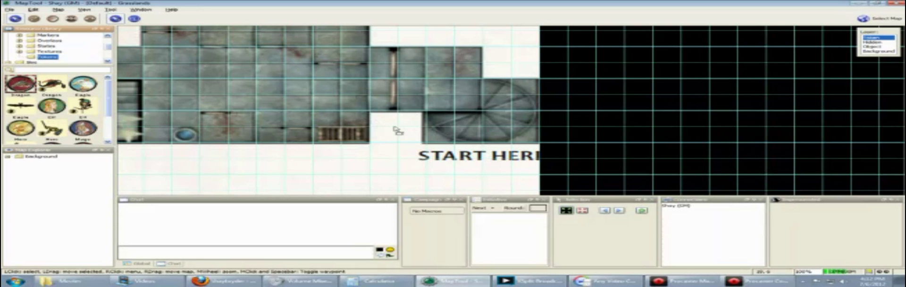
left_click(439, 136)
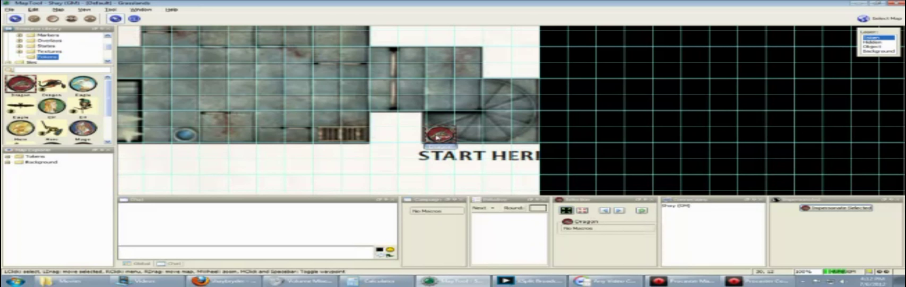
- Edit the Dragon token: make it a PC and enable Has Sight on its Config settings
right_click(439, 134)
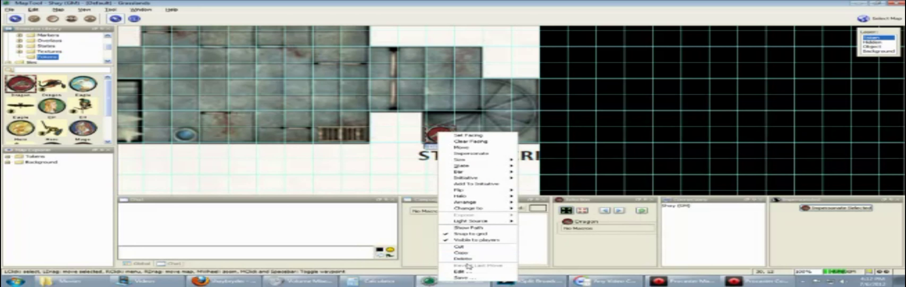
left_click(465, 271)
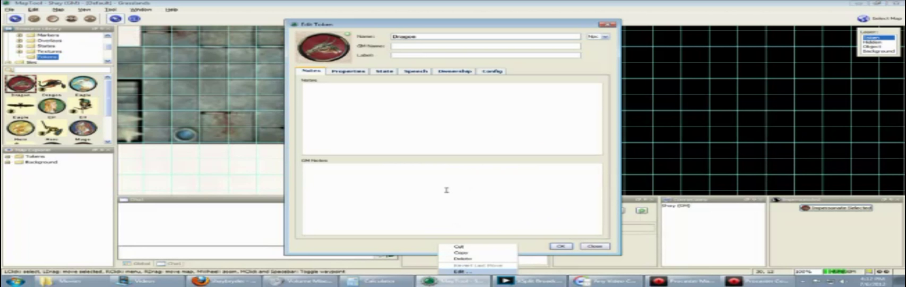
left_click(605, 36)
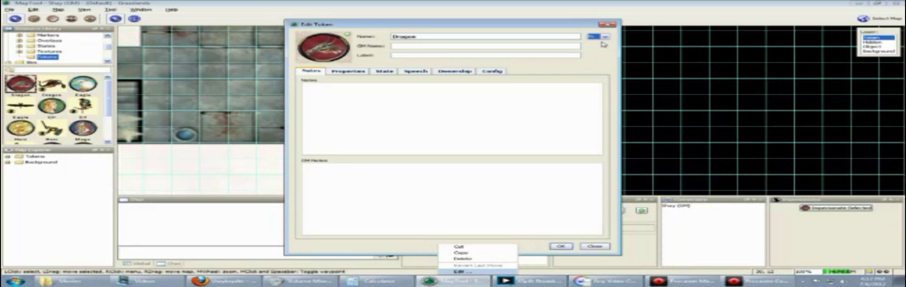
left_click(490, 71)
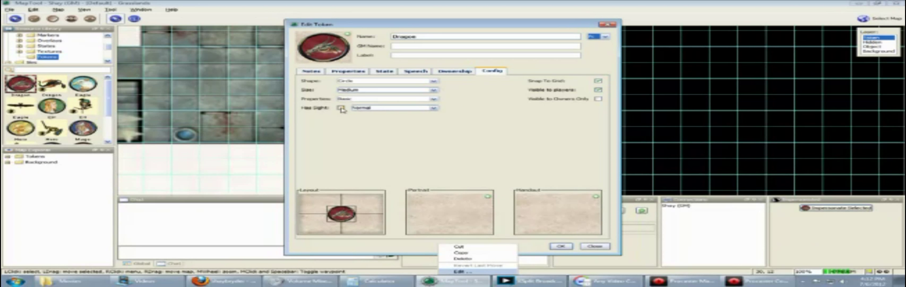
left_click(432, 108)
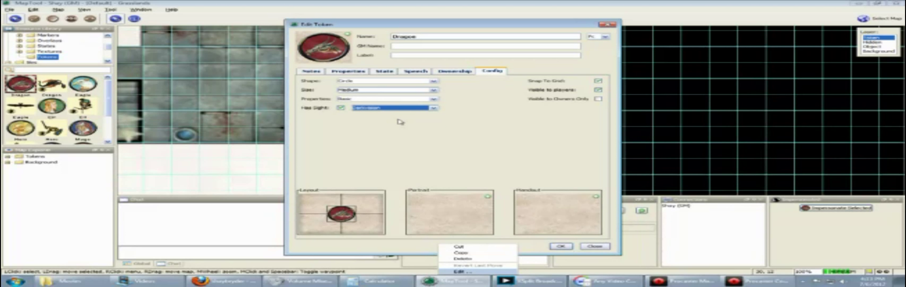
mouse_move(509, 91)
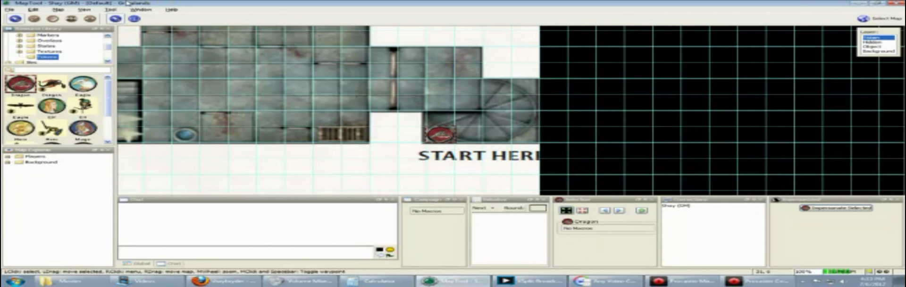
- Confirm the token settings and set the map's vision mode to Night
left_click(58, 9)
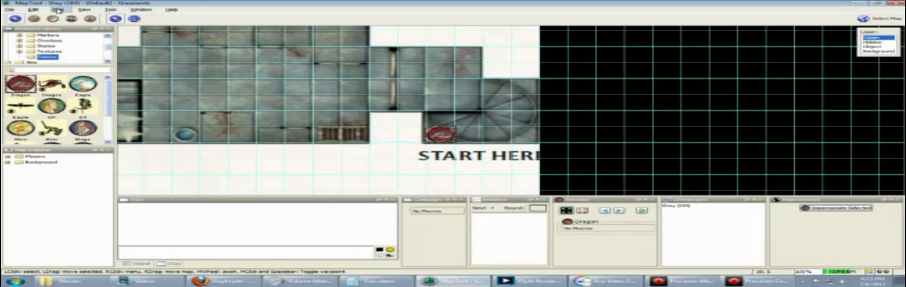
left_click(56, 10)
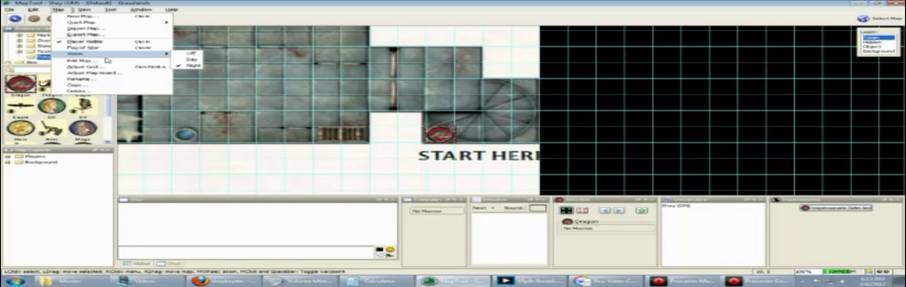
left_click(193, 66)
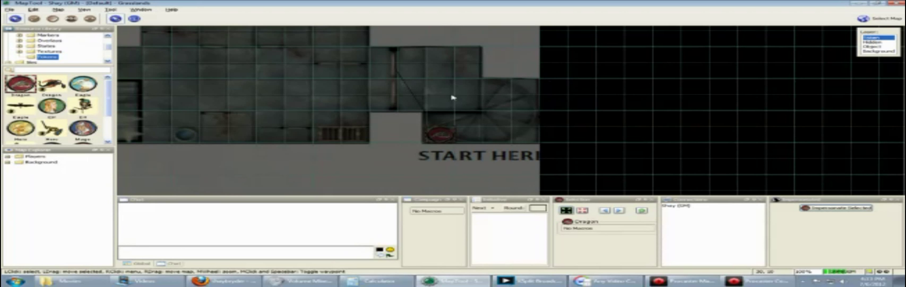
mouse_move(487, 86)
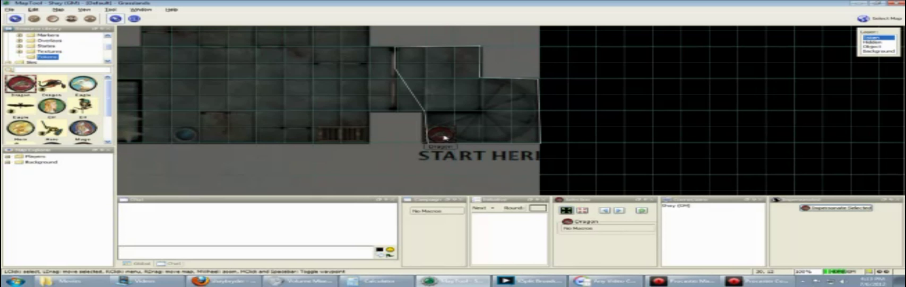
mouse_move(447, 139)
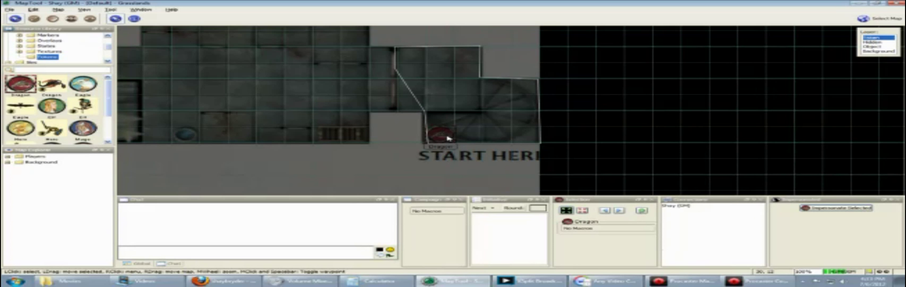
- Drag the Dragon token through the room and west corridor, back to the start, then reopen its settings
left_click_drag(445, 133, 462, 121)
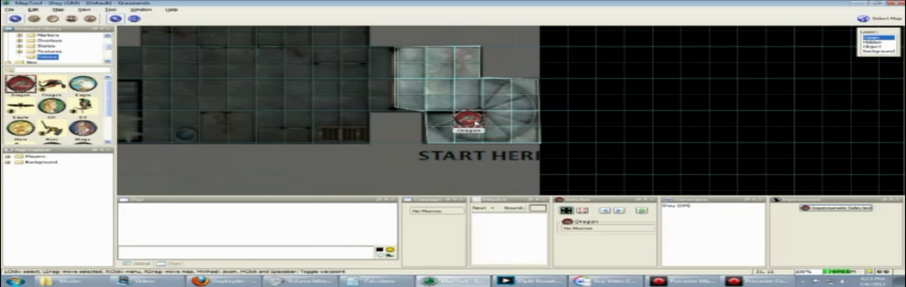
left_click_drag(468, 123, 356, 87)
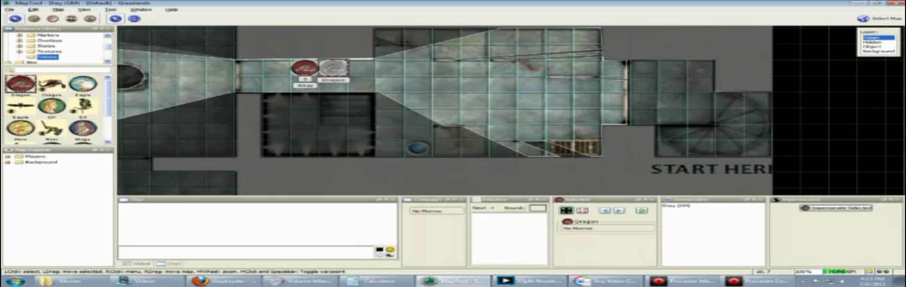
left_click_drag(297, 69, 164, 101)
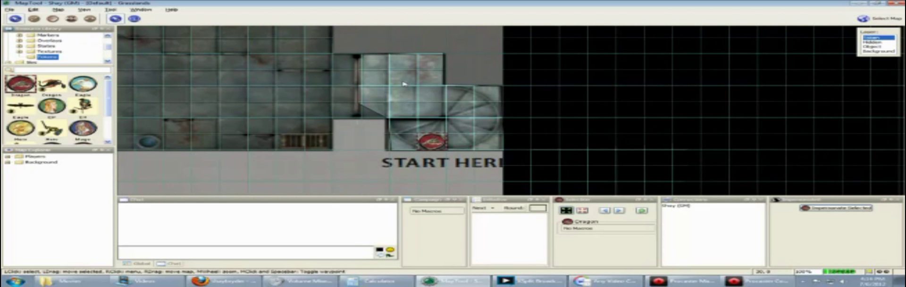
double_click(427, 141)
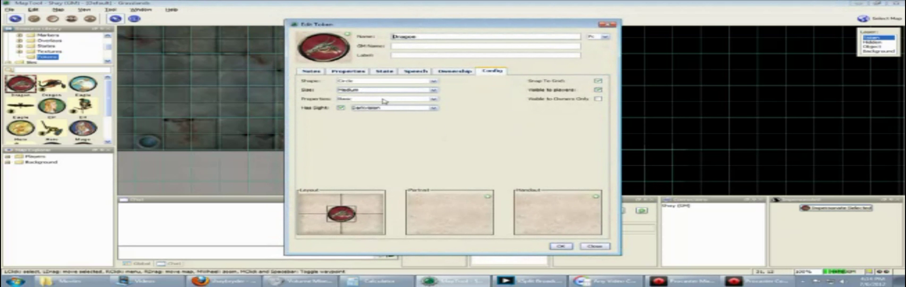
- Close the Dragon token's Edit Token dialog, returning to the polygon VBL tool
left_click(559, 246)
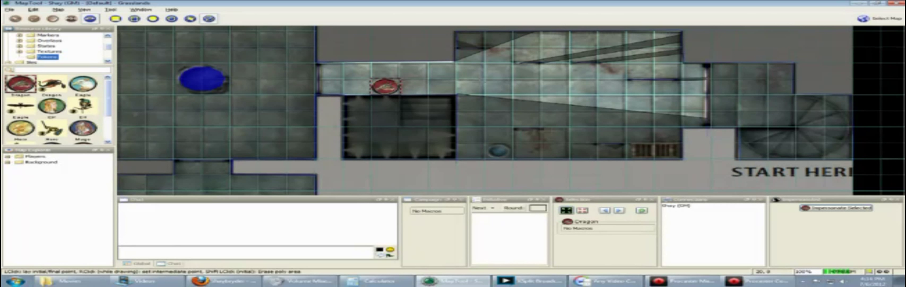
mouse_move(704, 131)
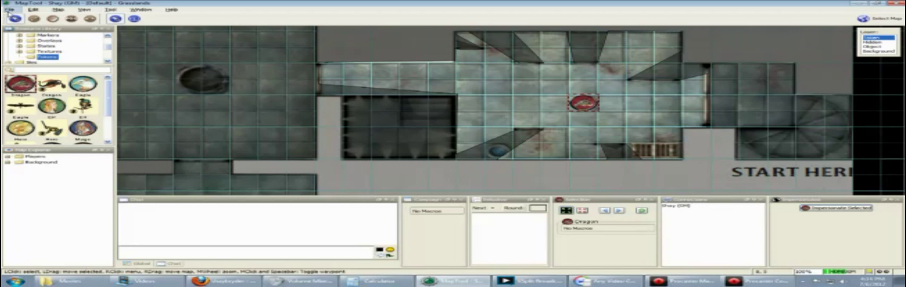
- Save the campaign via File > Save Campaign with the Dragon in the central chamber
left_click(6, 10)
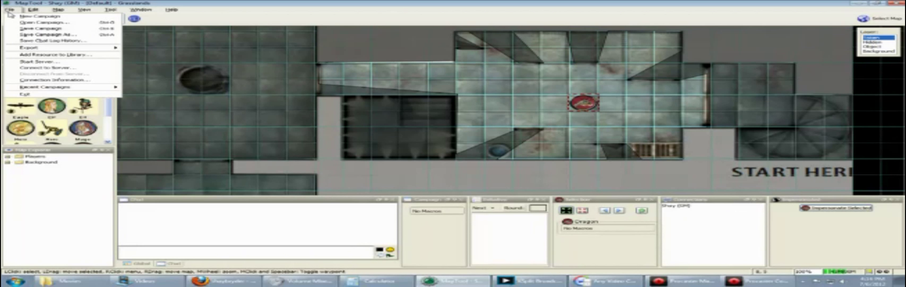
mouse_move(58, 29)
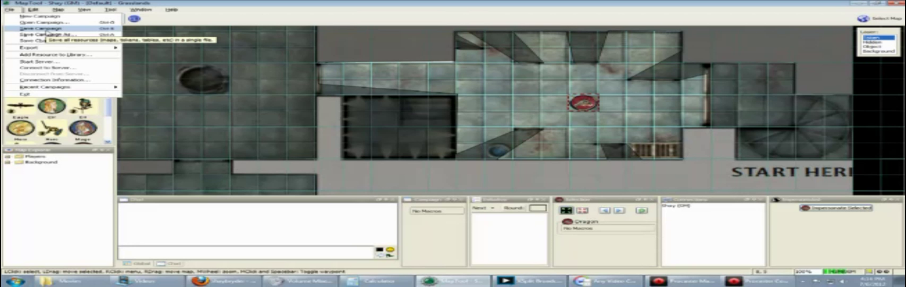
left_click(35, 27)
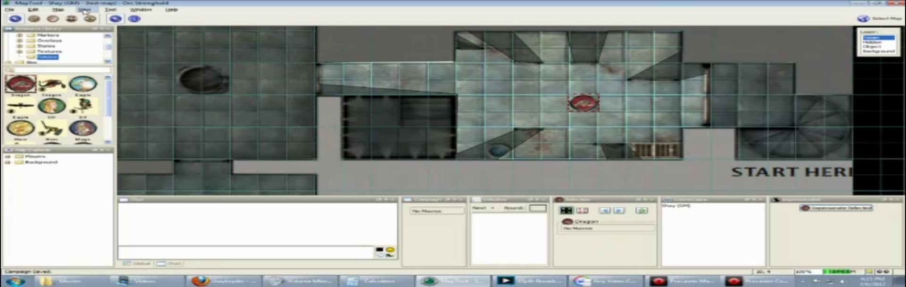
- Export the current map as a MapTool map file named Orc Stronghold
left_click(58, 10)
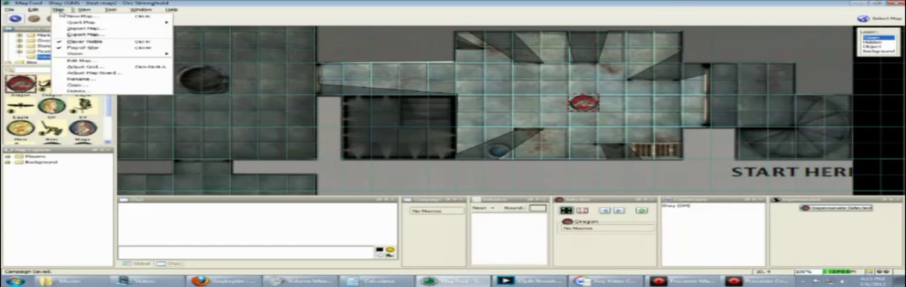
mouse_move(93, 35)
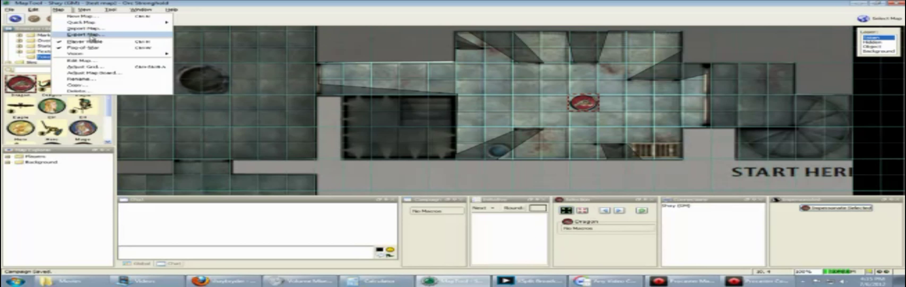
left_click(81, 35)
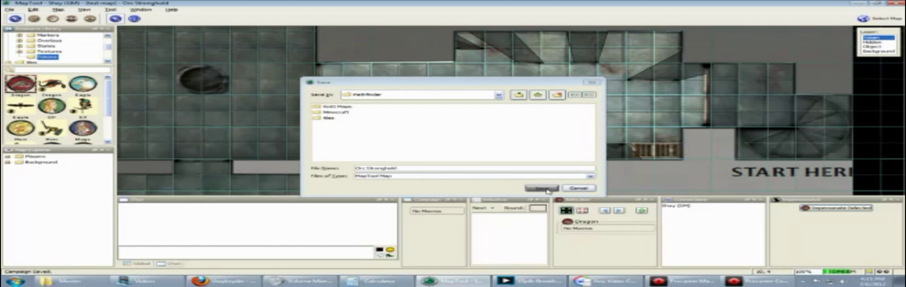
left_click(541, 187)
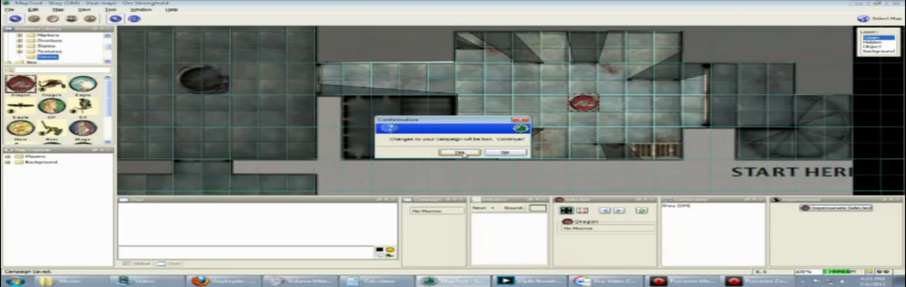
- Discard unsaved changes, load campaign2 and display map 0002 Unearthed Tomb 02
left_click(458, 152)
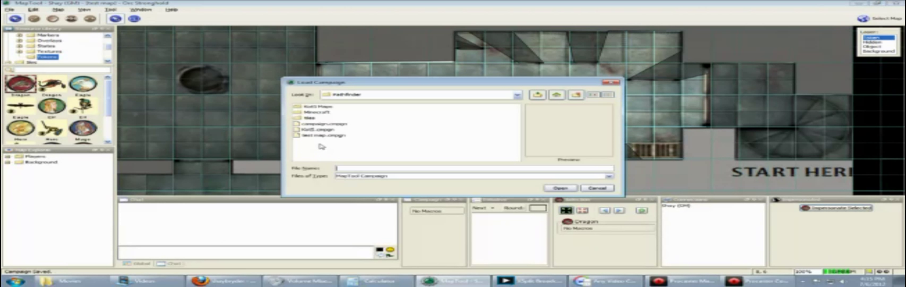
left_click(558, 187)
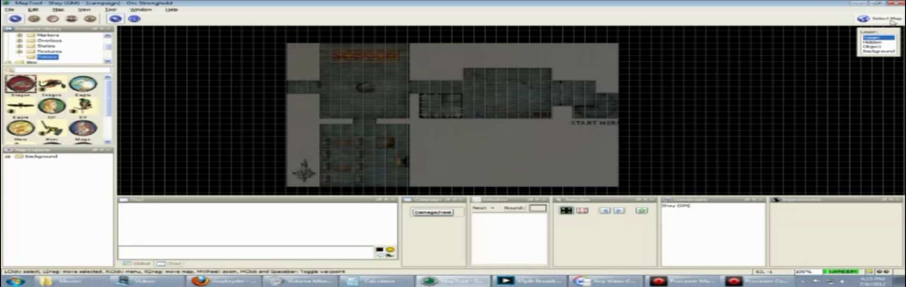
left_click(878, 19)
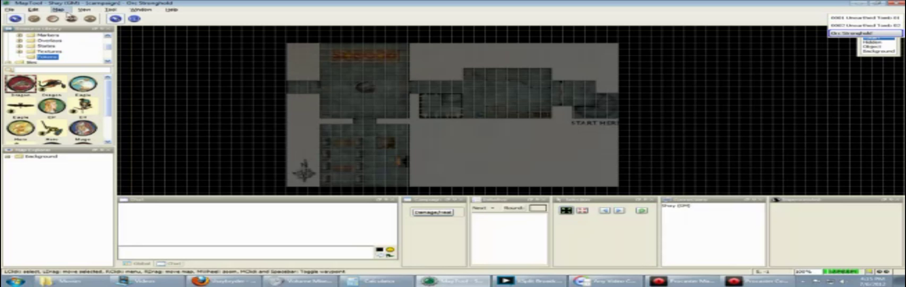
left_click(57, 11)
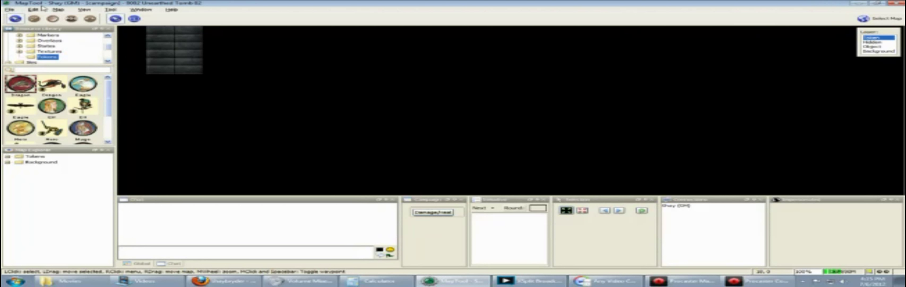
- Import the Orc Stronghold map file into campaign2 and delete its Dragon token
left_click(70, 9)
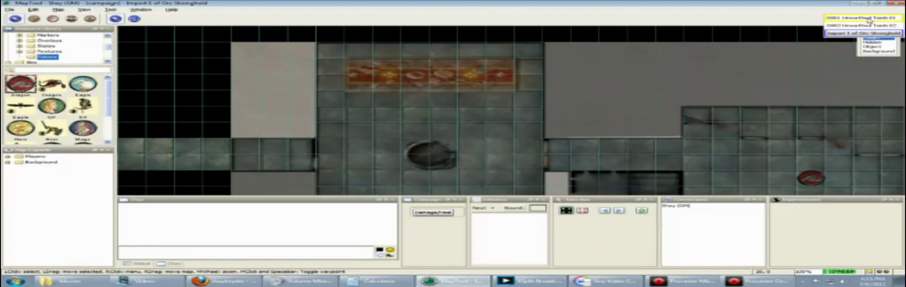
left_click(874, 26)
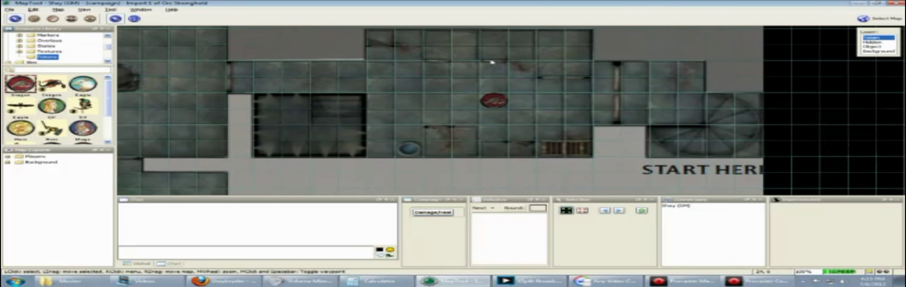
scroll("down", 3)
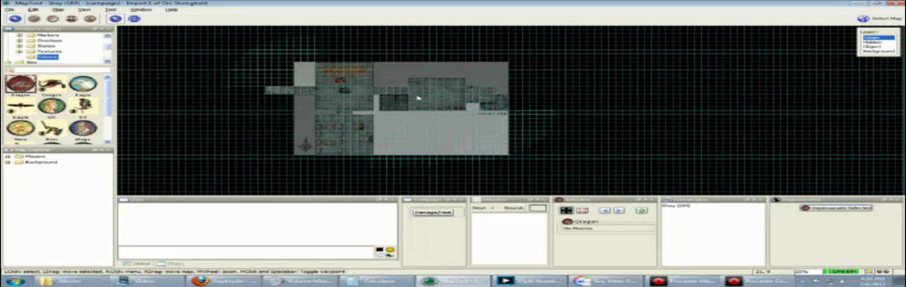
right_click(346, 82)
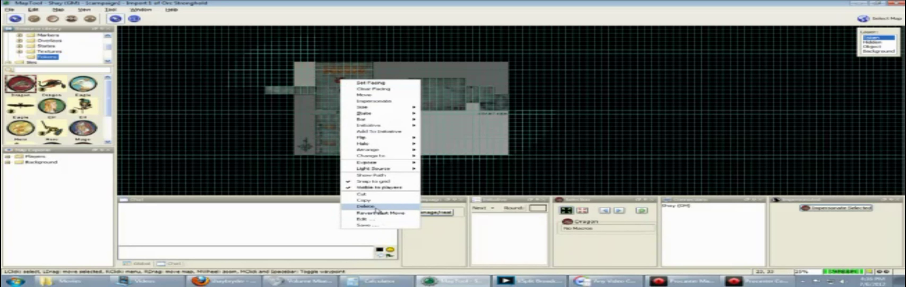
left_click(365, 205)
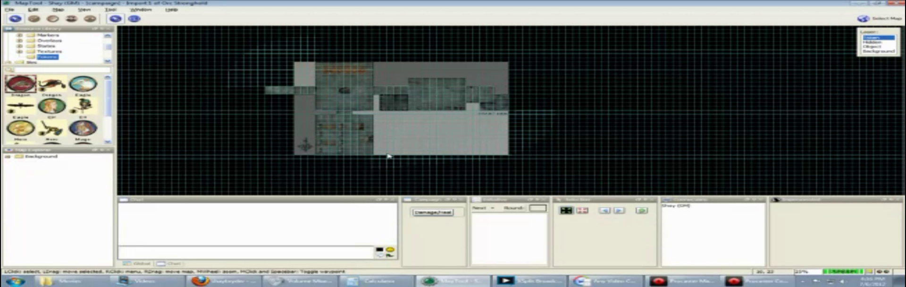
mouse_move(134, 41)
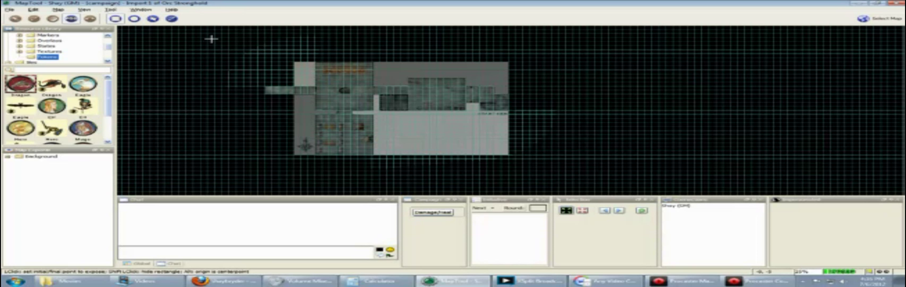
mouse_move(412, 89)
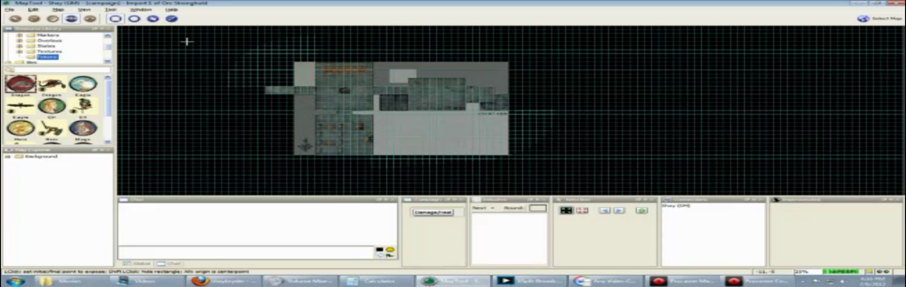
mouse_move(201, 32)
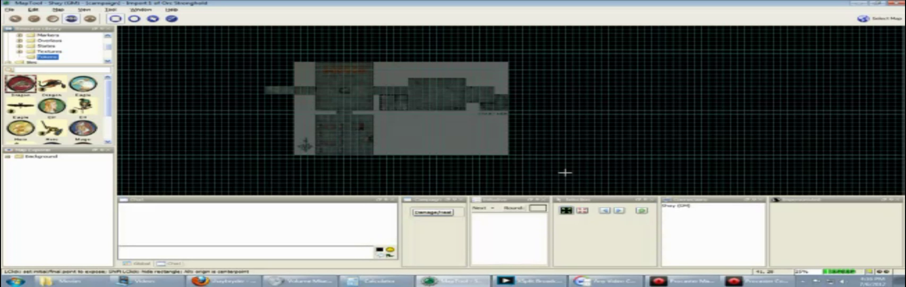
mouse_move(410, 88)
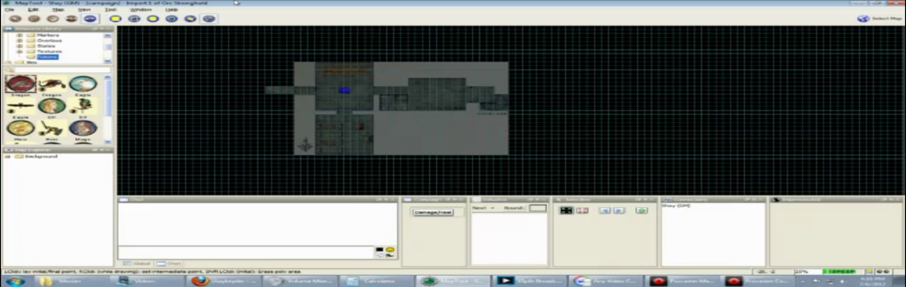
mouse_move(274, 73)
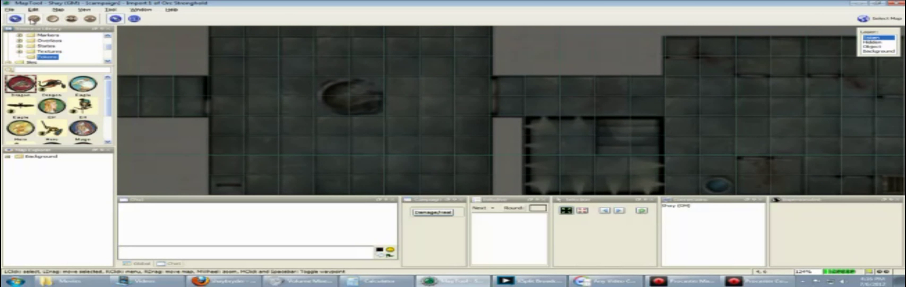
mouse_move(374, 108)
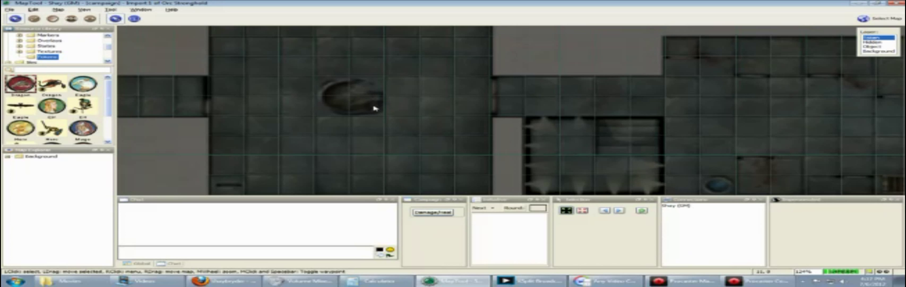
- Activate the VBL tools so the blue vision-blocking lines show along the walls
left_click(90, 19)
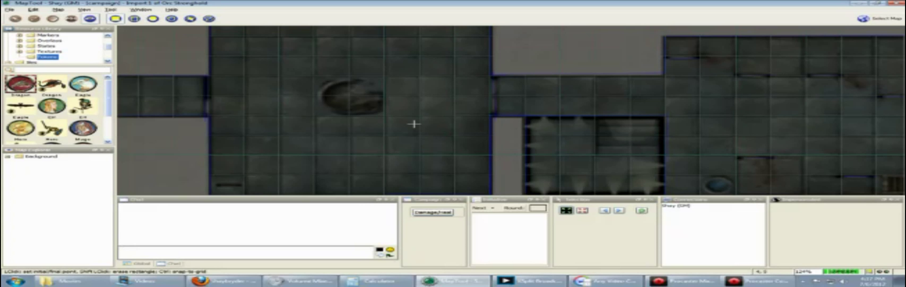
mouse_move(403, 117)
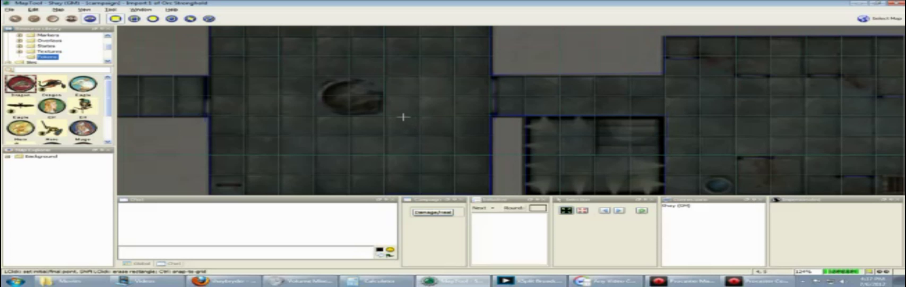
mouse_move(89, 18)
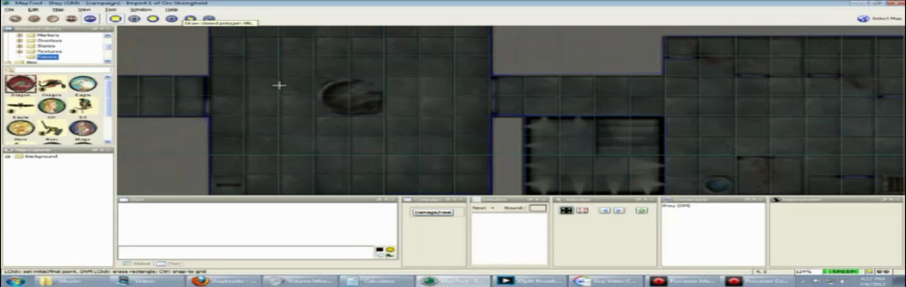
mouse_move(351, 77)
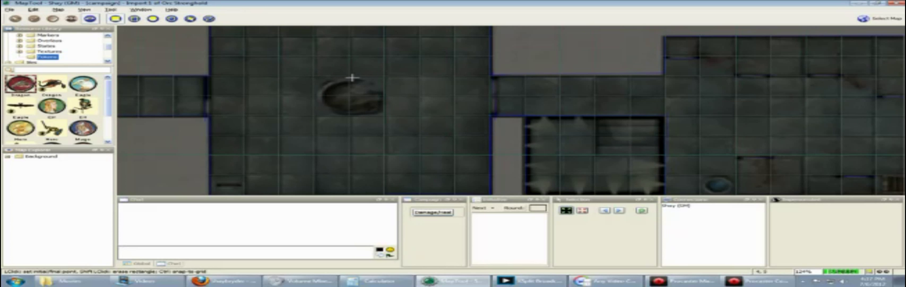
- Save the campaign with the imported Orc Stronghold map via File > Save Campaign
left_click(7, 9)
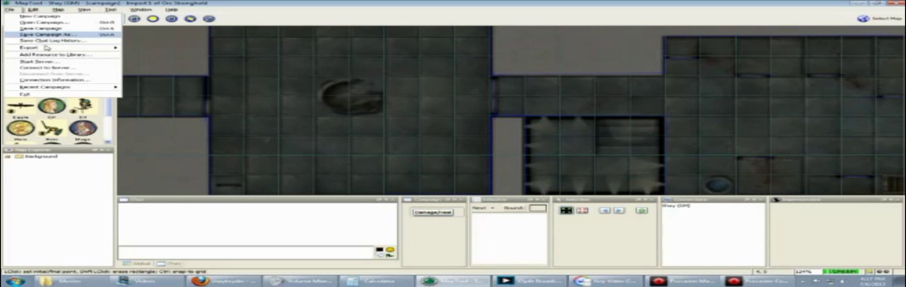
left_click(43, 27)
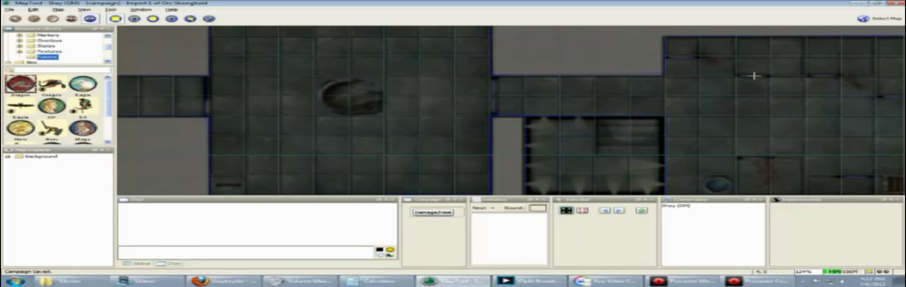